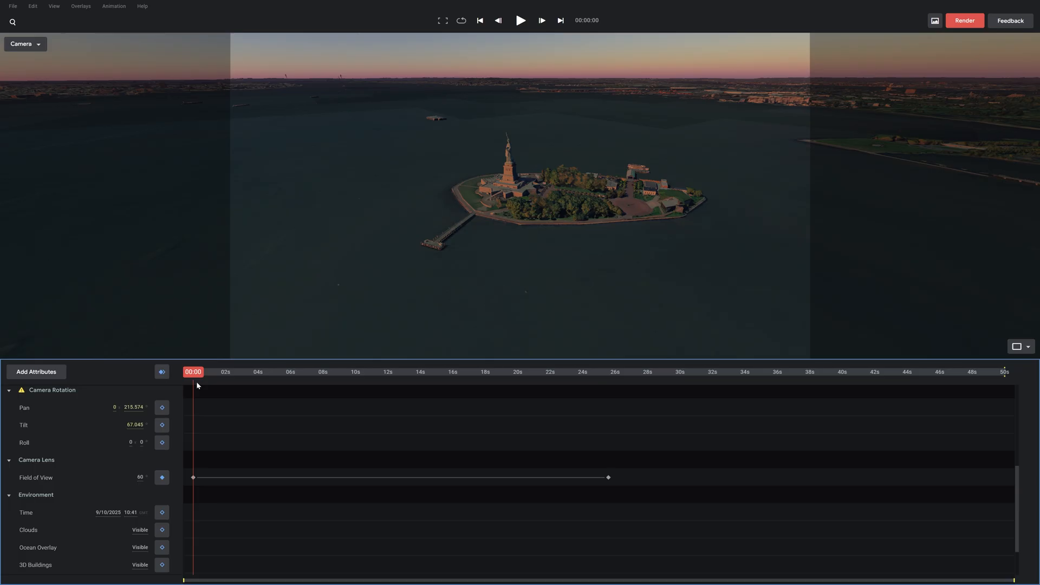
# Navigate to earth.google.com/studio to reach the Earth Studio start page.
pyautogui.click(521, 20)
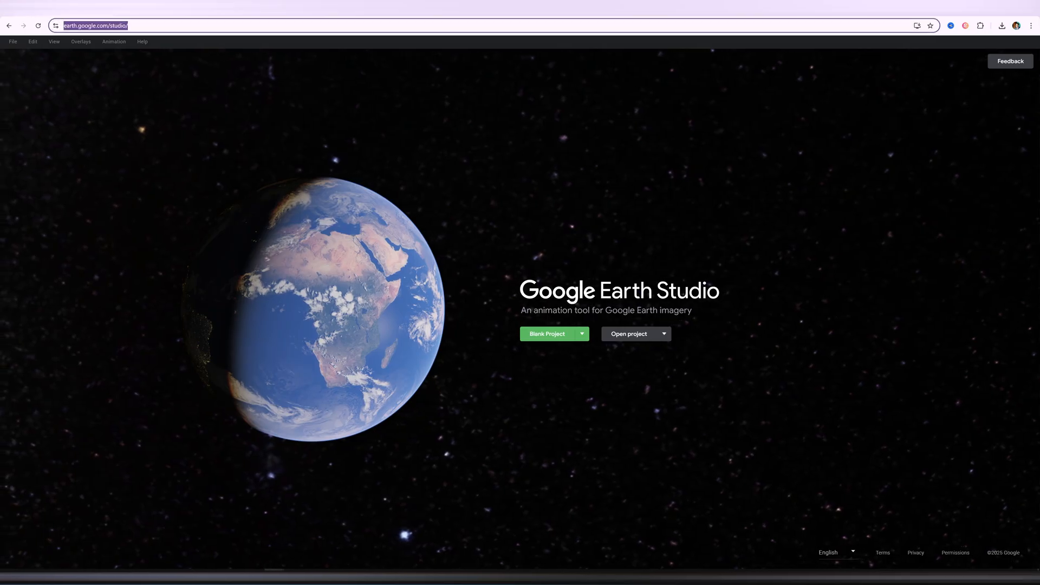
# Start a Quick Start Fly-To and Orbit project around the Empire State Building.
pyautogui.click(548, 334)
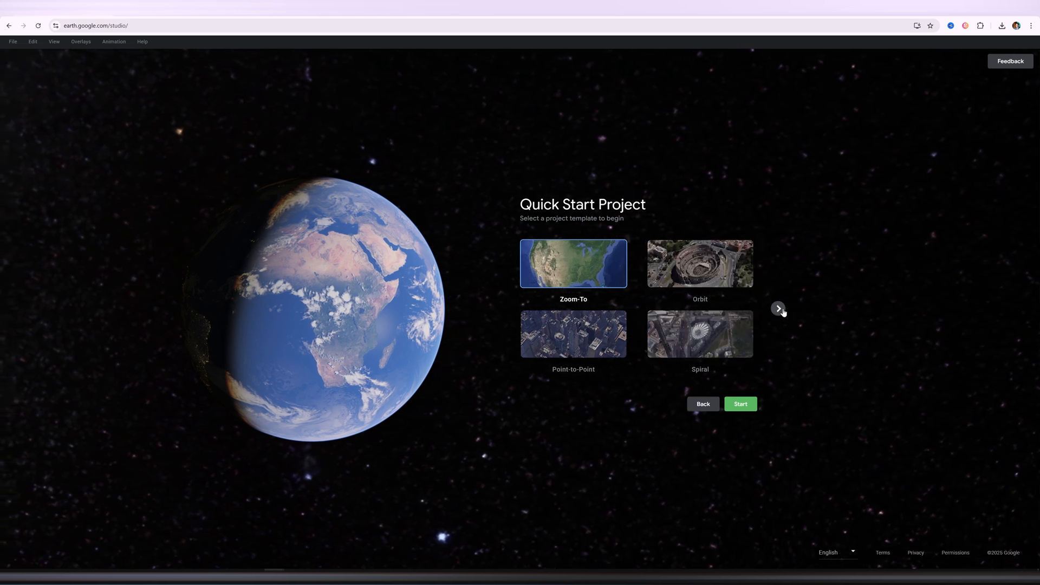
pyautogui.click(778, 309)
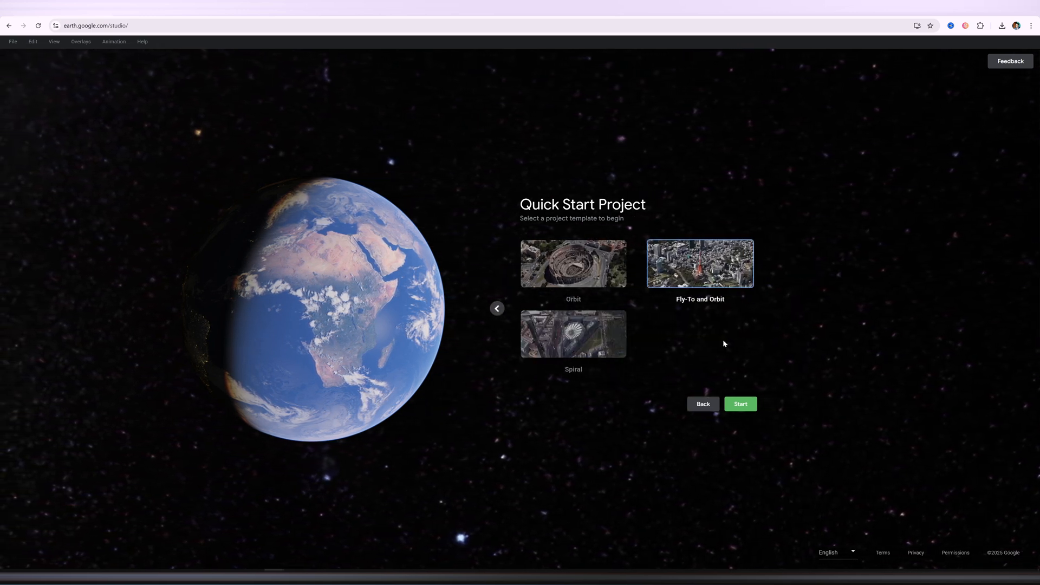
pyautogui.click(741, 404)
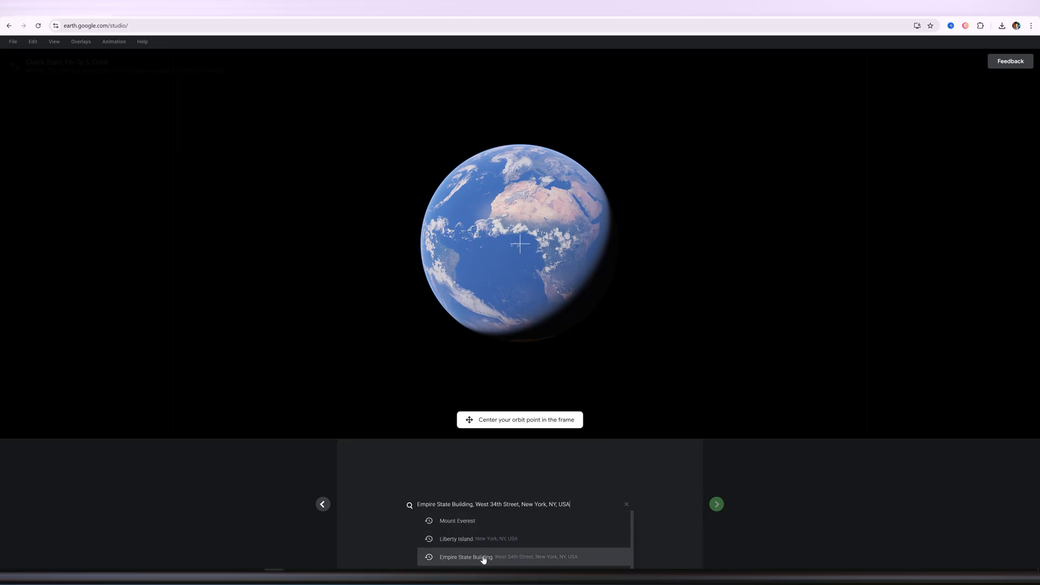
pyautogui.click(482, 558)
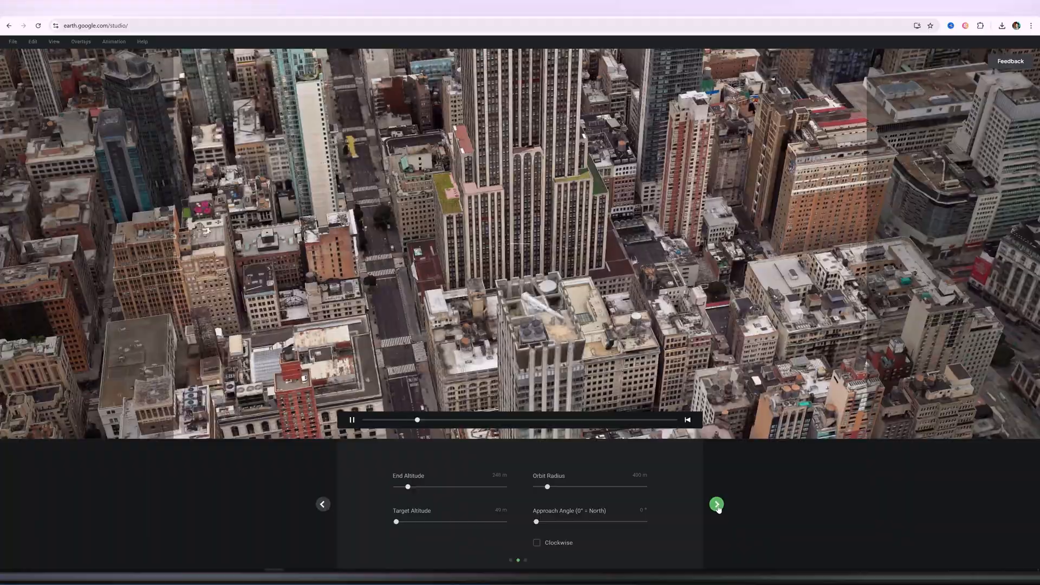
pyautogui.click(716, 504)
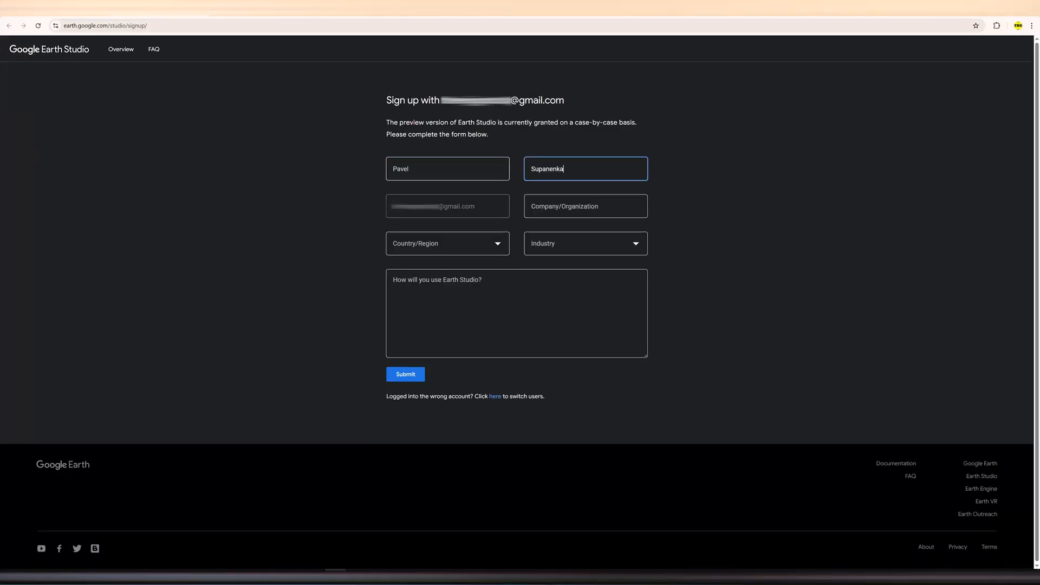
pyautogui.write('Pavel Supanenk')
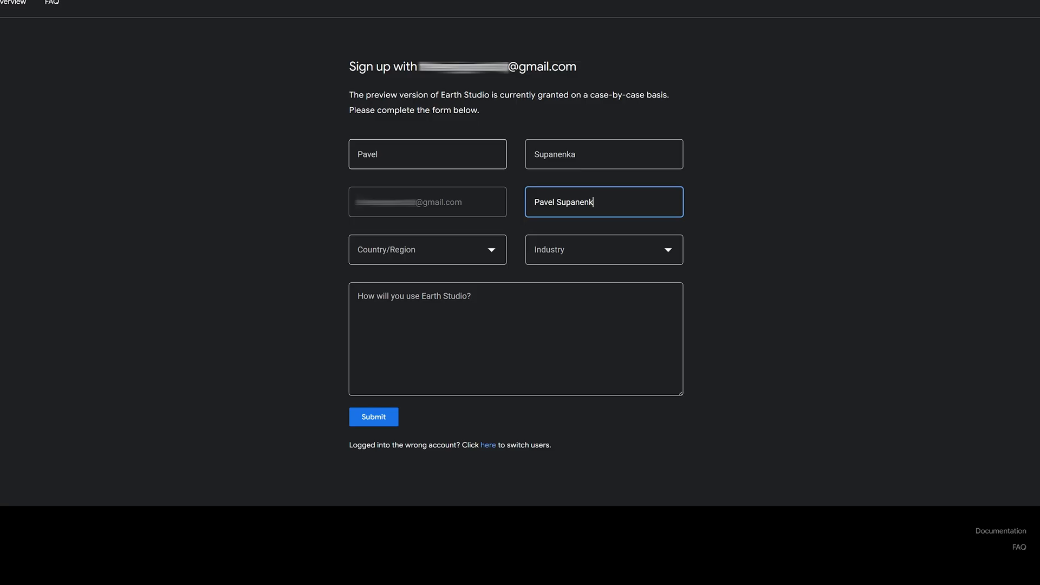
pyautogui.click(427, 250)
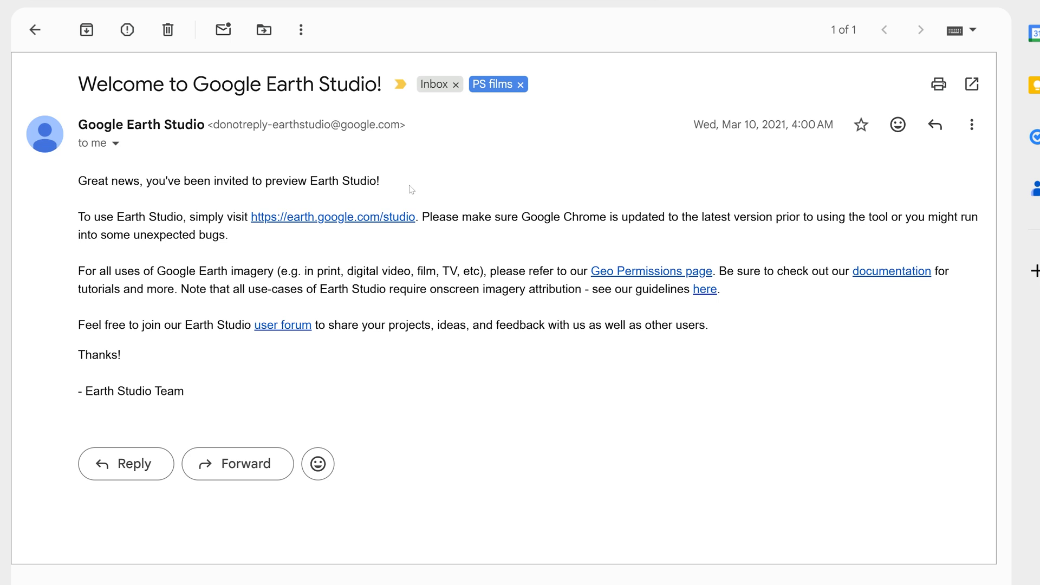
# Follow the earth.google.com/studio link in the welcome invitation email.
pyautogui.click(333, 217)
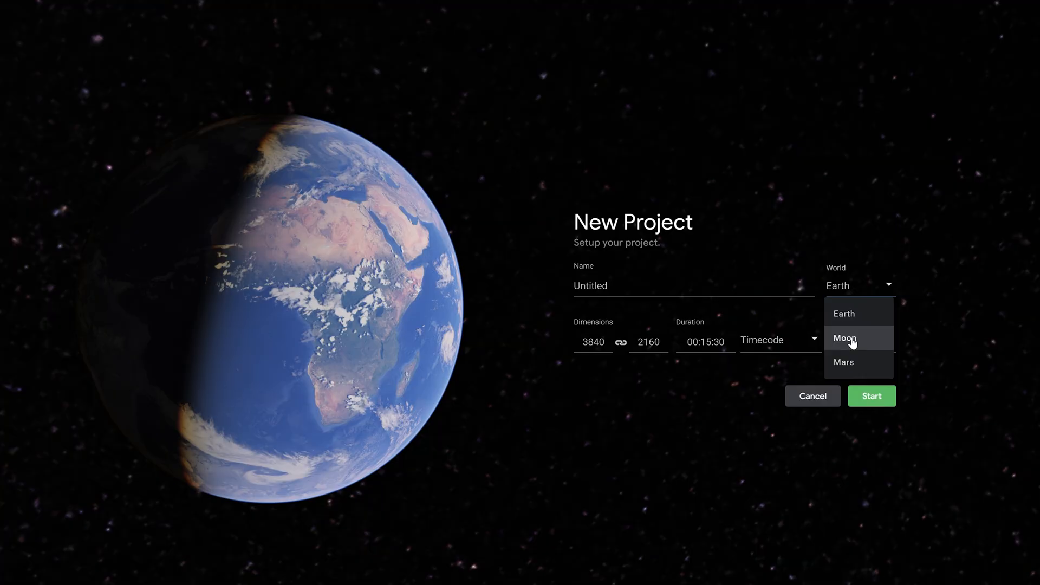
# Create a new project with Mars as the world and pan across its surface.
pyautogui.click(844, 338)
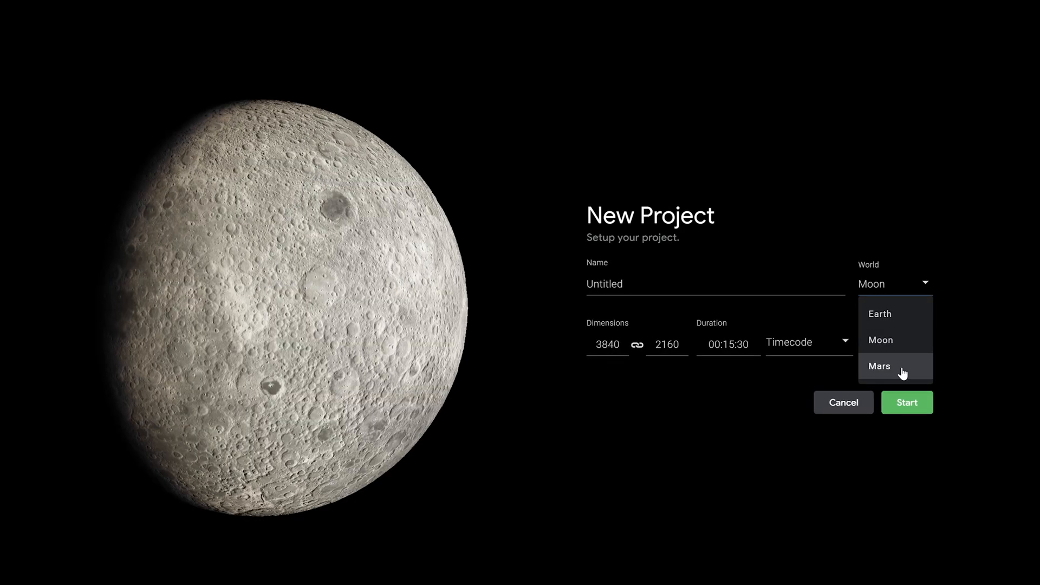
pyautogui.click(878, 366)
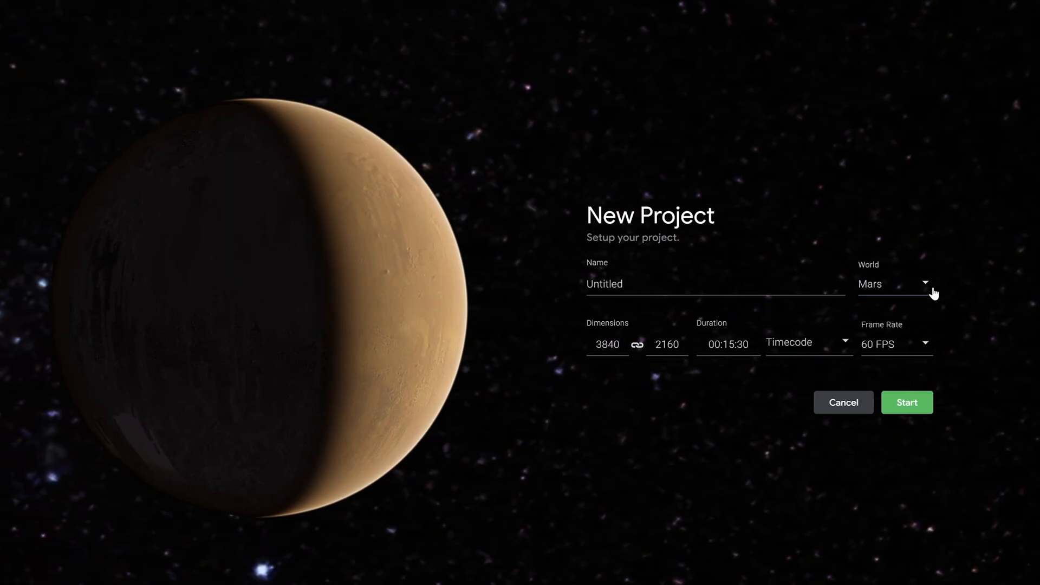
pyautogui.click(906, 402)
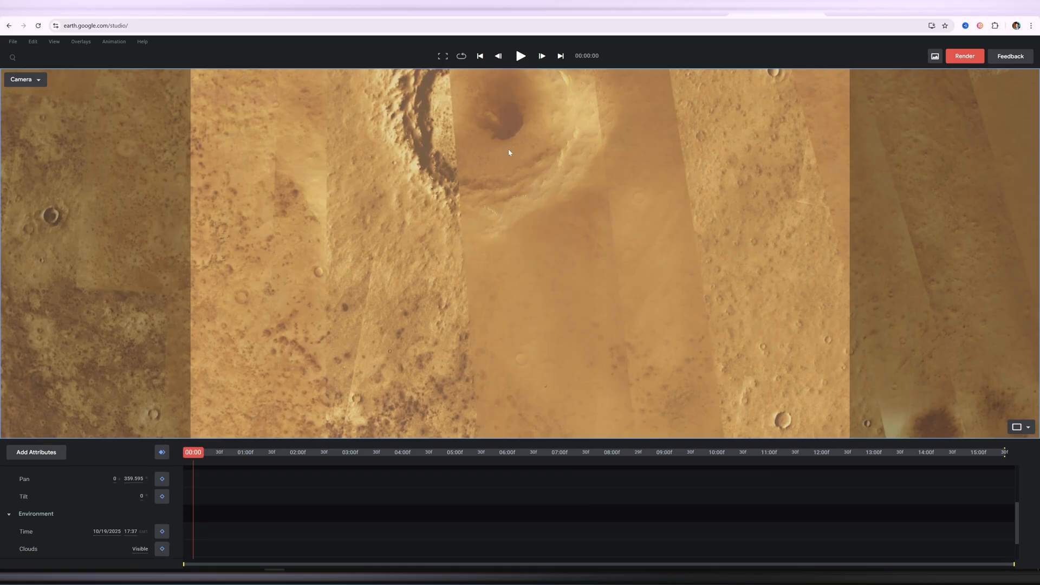
pyautogui.moveTo(508, 153); pyautogui.dragTo(490, 139)
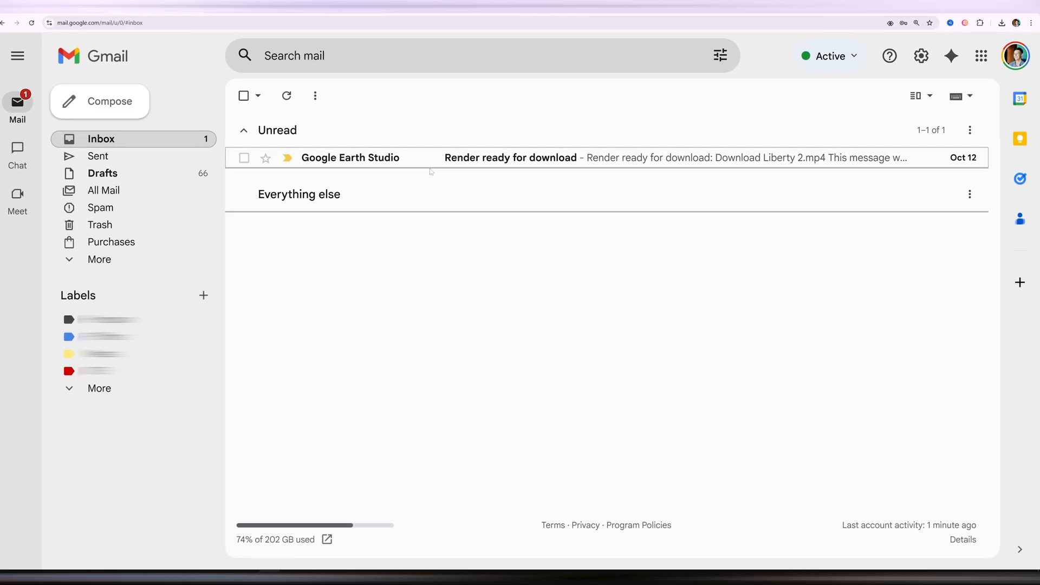
# Open the 'Render ready for download' email from Google Earth Studio.
pyautogui.click(511, 157)
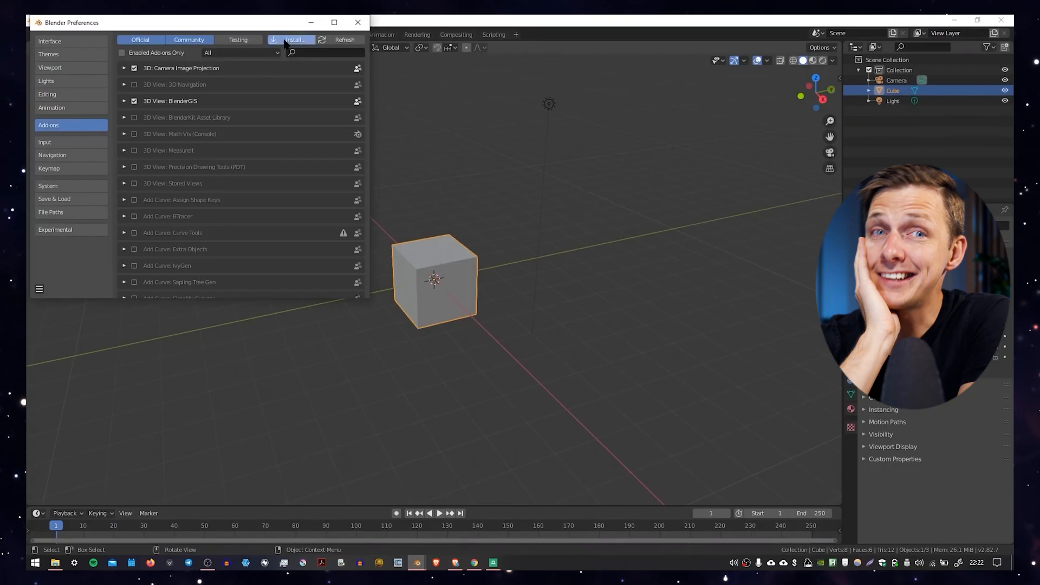
# Install the MapsModelsImporter-v0.2.1.zip add-on from Preferences.
pyautogui.click(294, 39)
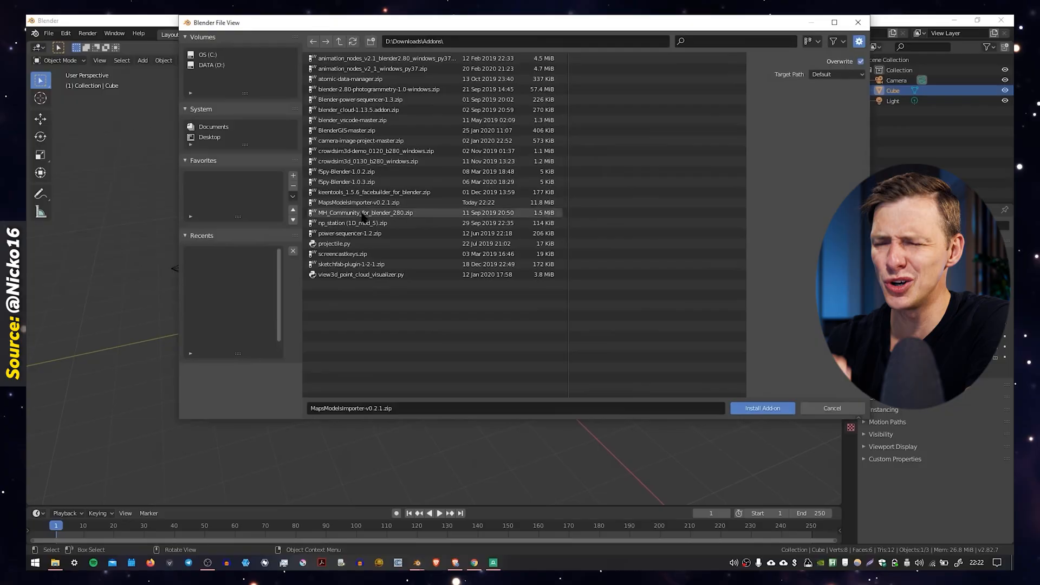
pyautogui.click(762, 408)
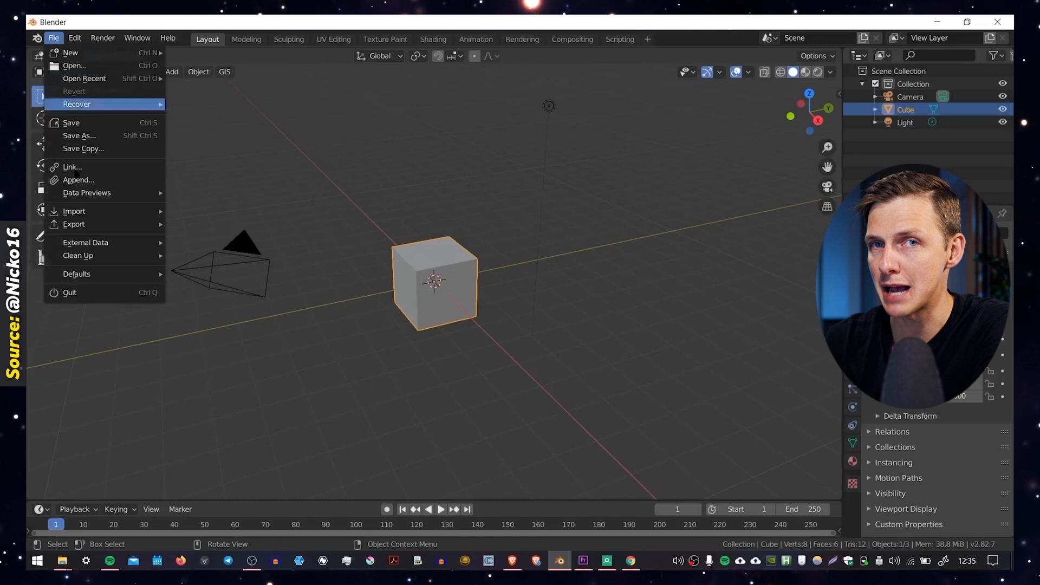
pyautogui.moveTo(74, 211)
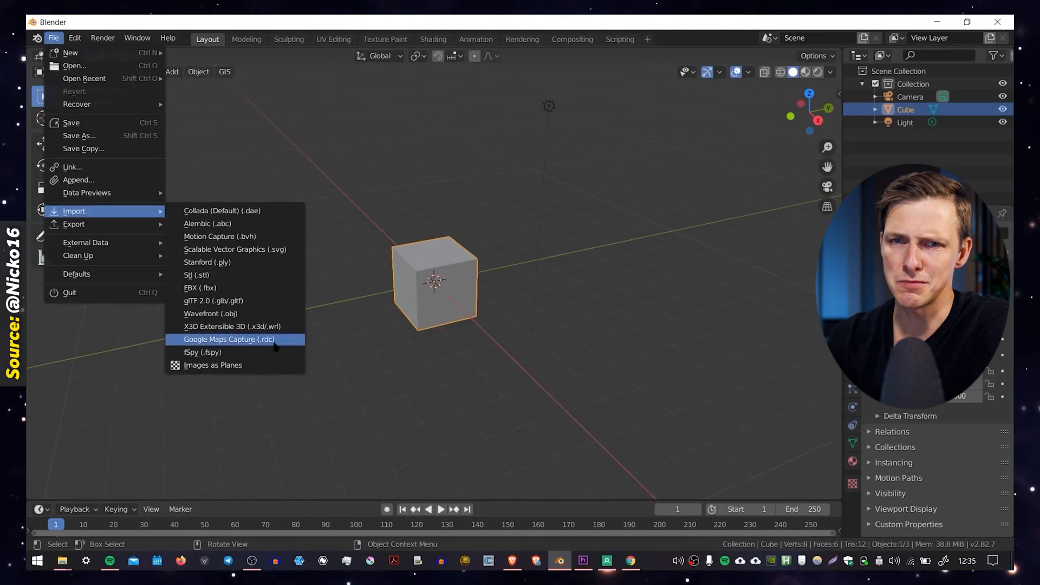
# Import observatory.rdc as a Google Maps Capture and view it in Material Preview.
pyautogui.click(228, 340)
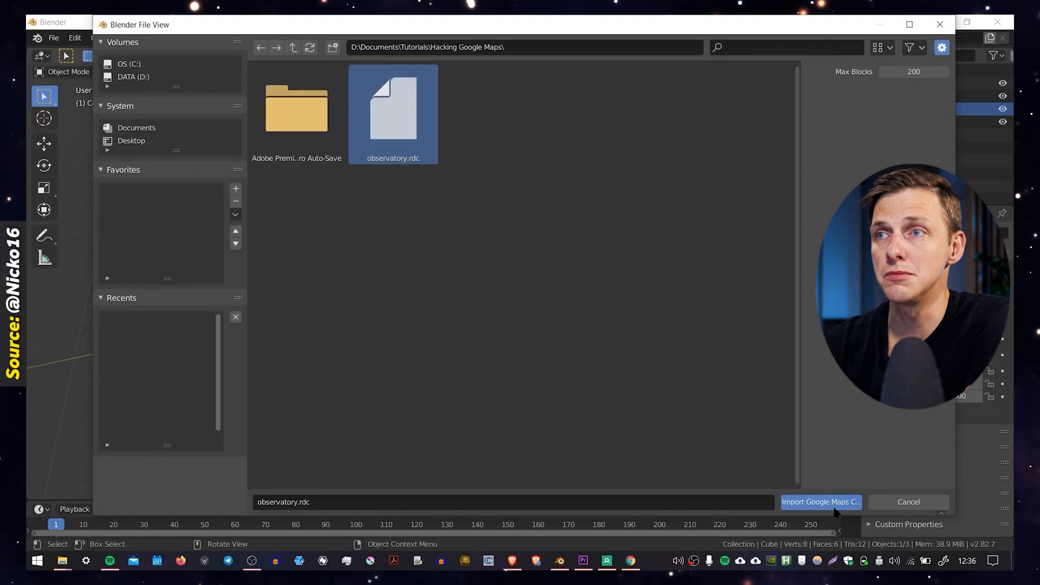
pyautogui.click(820, 502)
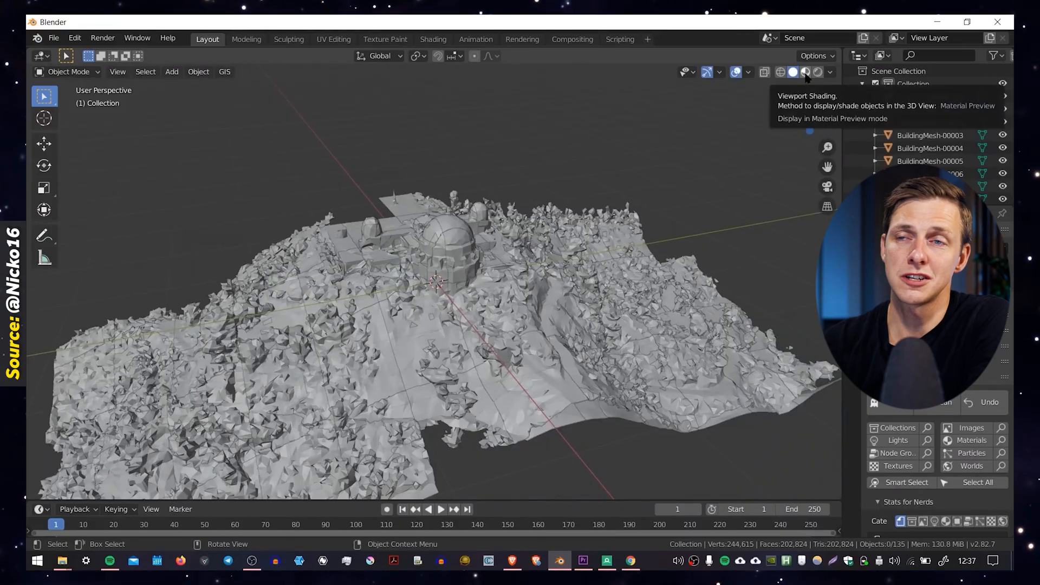
pyautogui.click(805, 72)
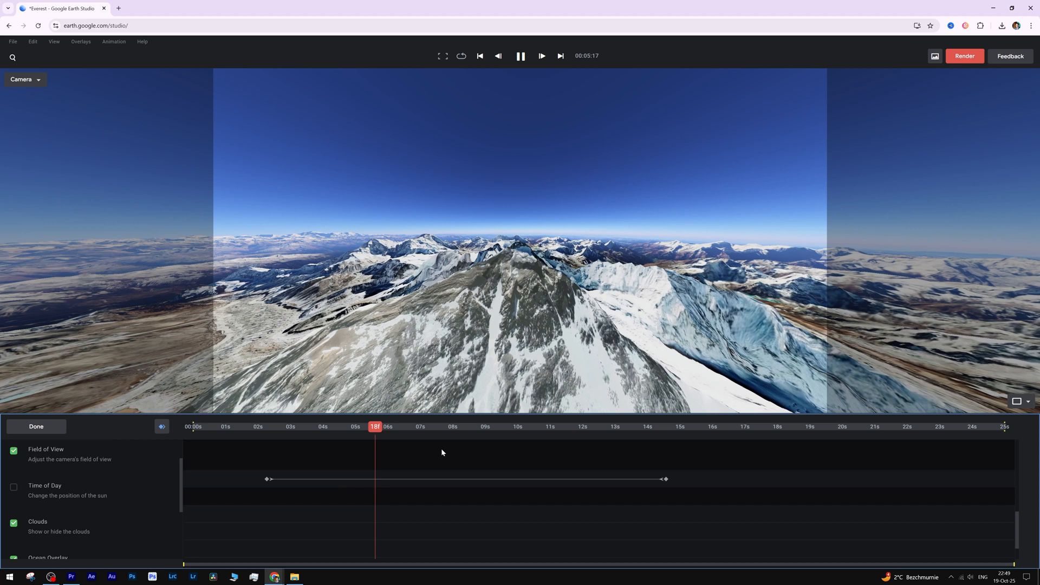
# Animate Time of Day and scrub the timeline to preview Everest turning dusk.
pyautogui.click(520, 56)
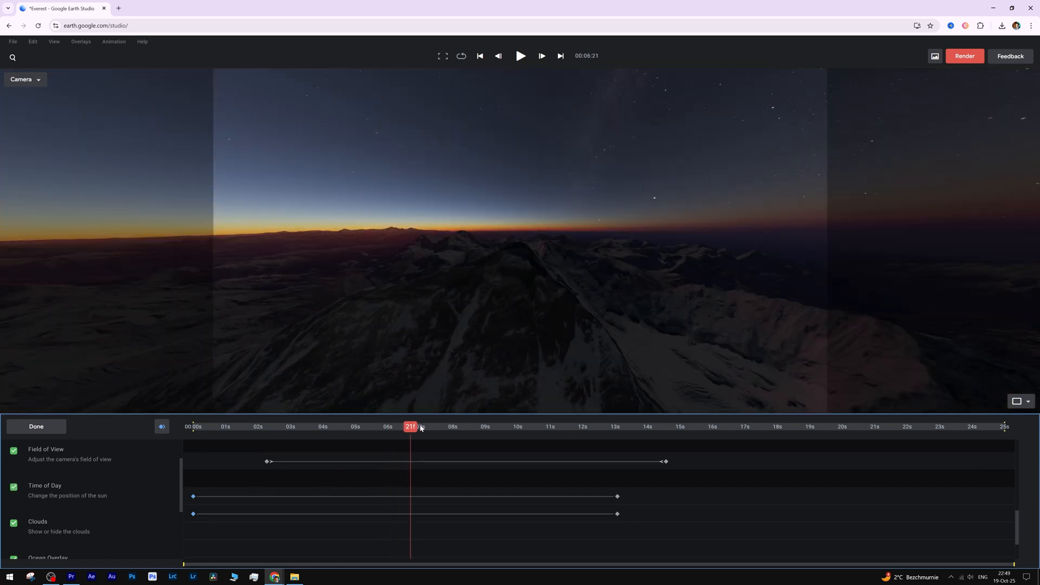
pyautogui.moveTo(412, 426); pyautogui.dragTo(449, 426)
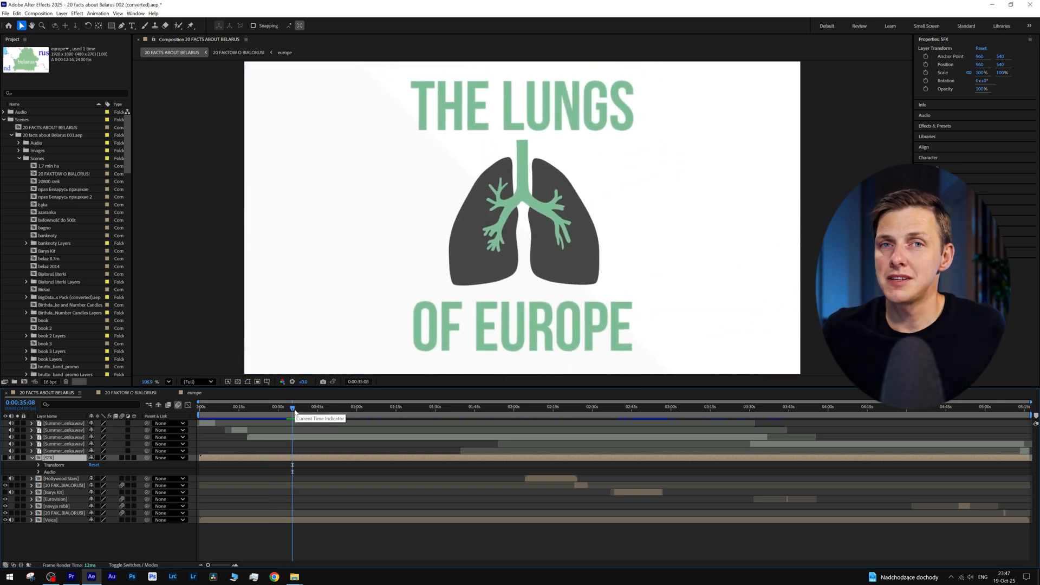
pyautogui.click(597, 407)
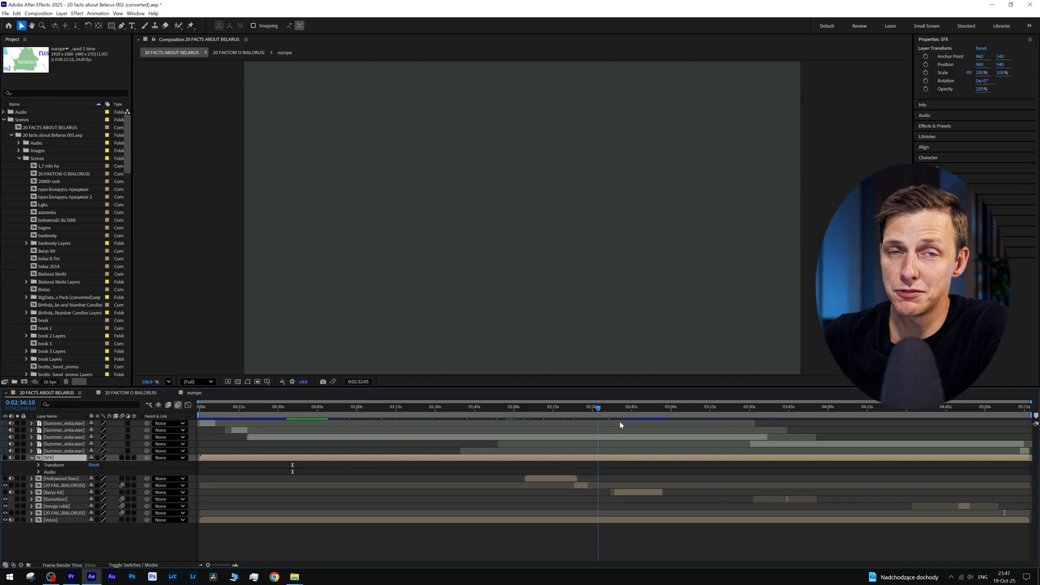
pyautogui.click(771, 407)
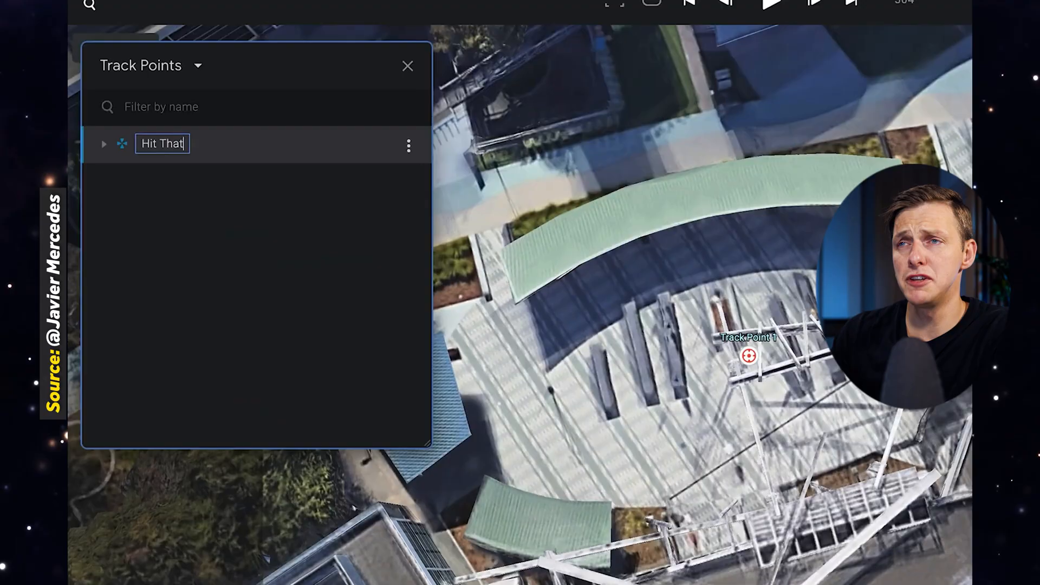
# Name the track point 'Like Button' and export 3D camera and track points for After Effects.
pyautogui.write('Like Button')
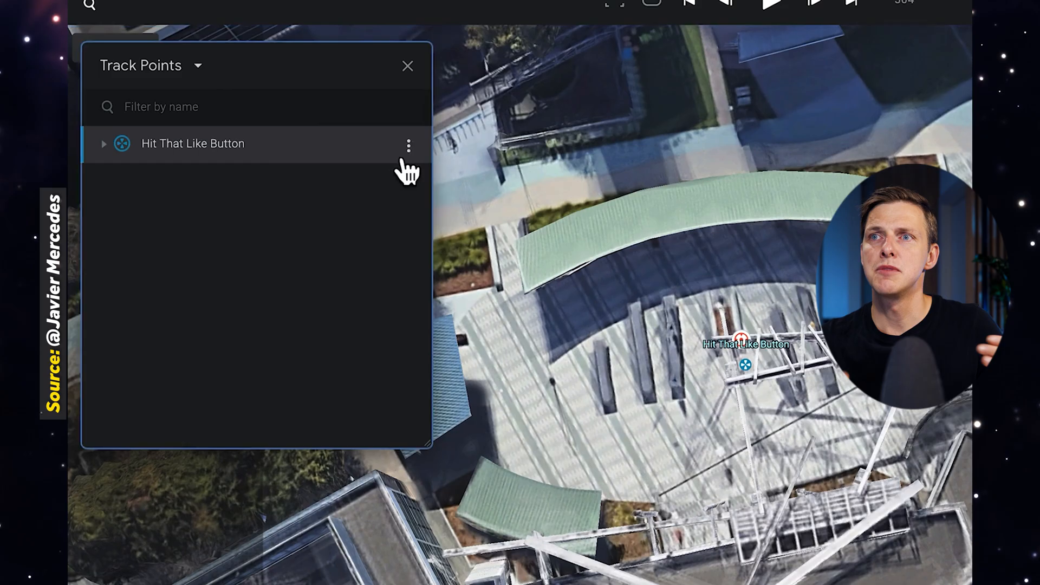
pyautogui.click(92, 11)
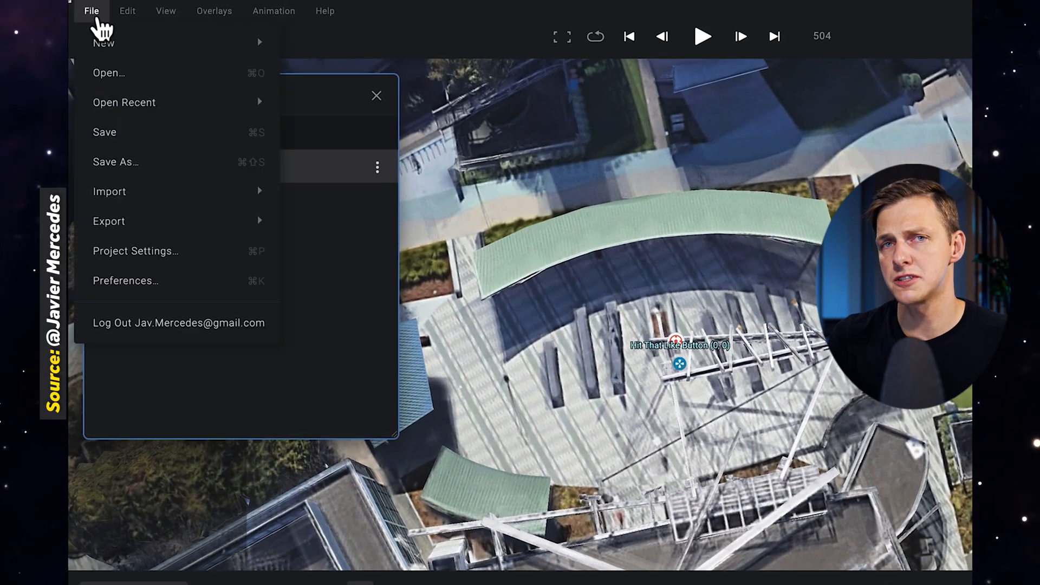
pyautogui.moveTo(108, 221)
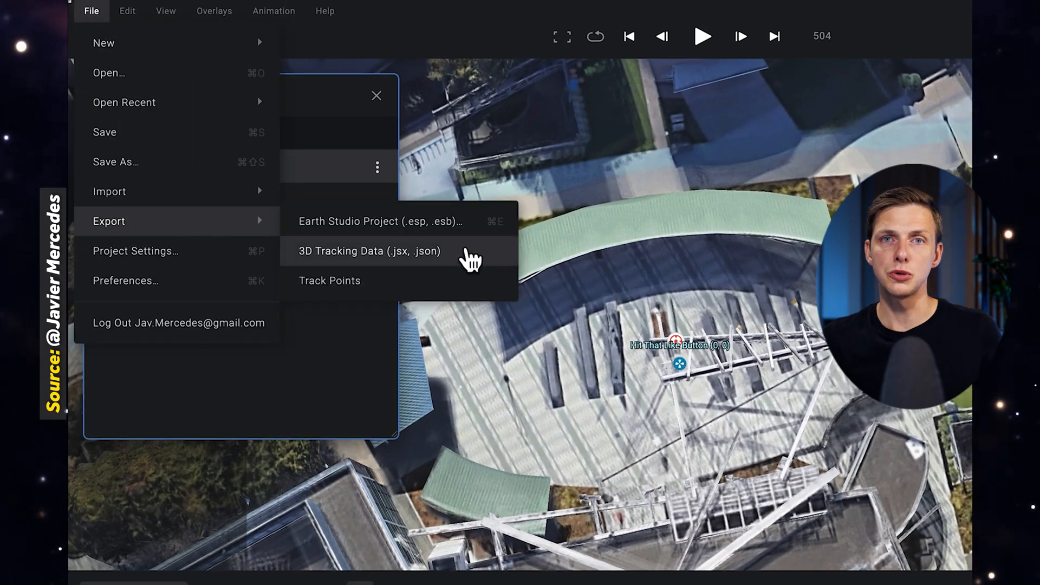
pyautogui.click(369, 251)
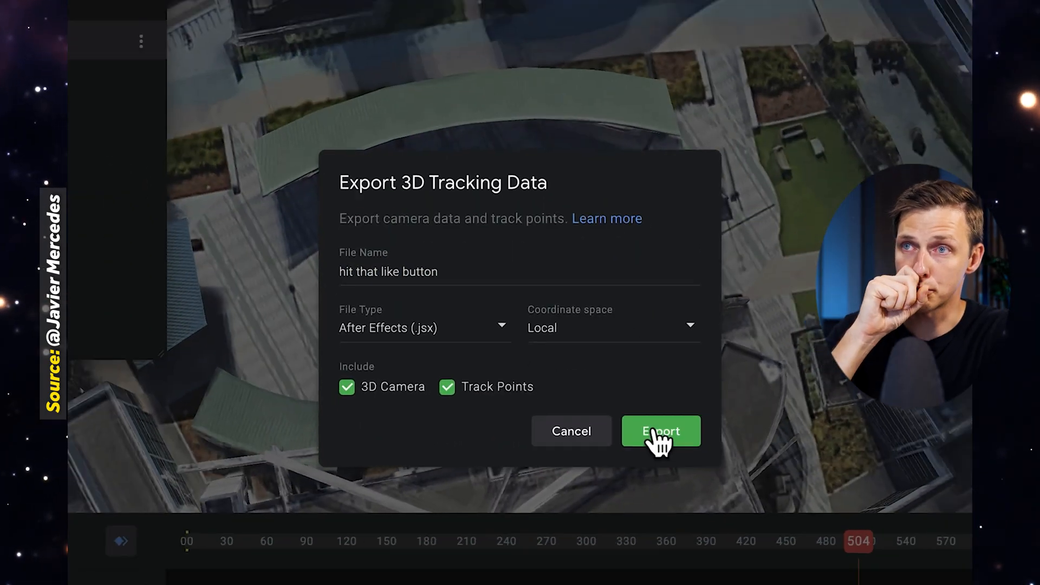
pyautogui.click(661, 431)
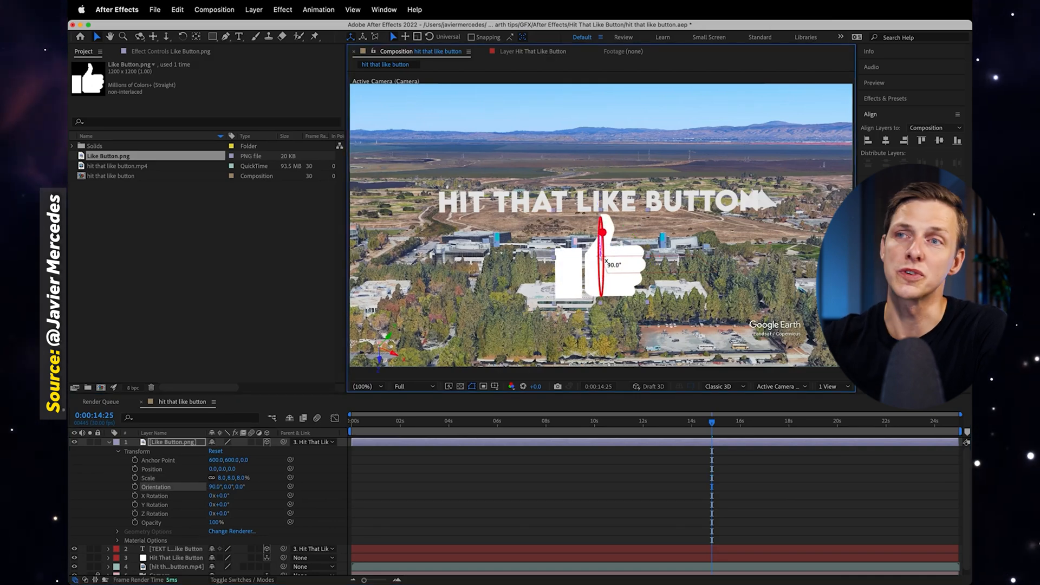
# Rotate the Like Button.png layer in 3D with the rotation gizmo.
pyautogui.moveTo(602, 266); pyautogui.dragTo(600, 126)
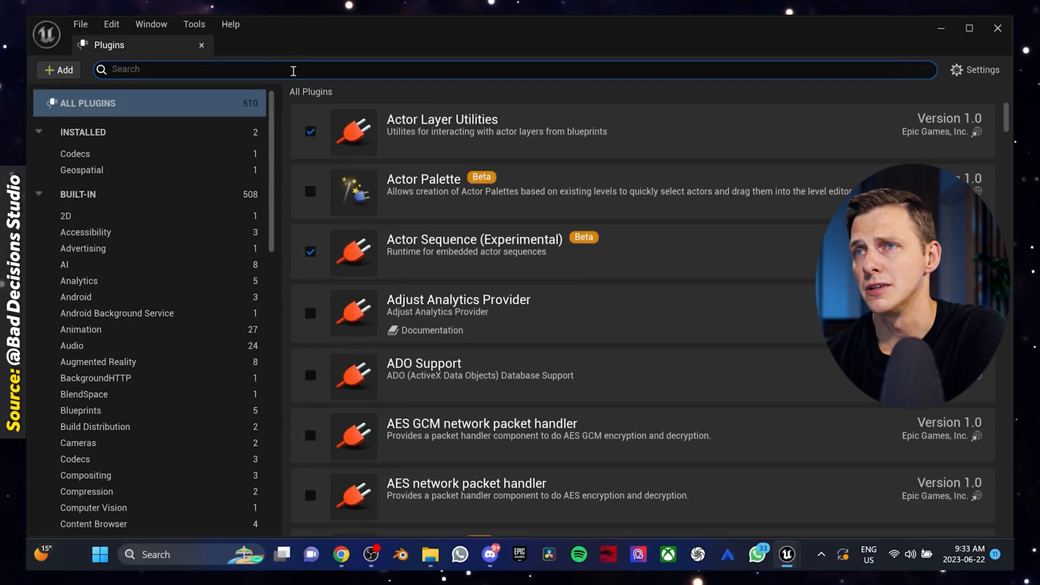
# Enable the Cesium for Unreal plugin, create an Empty Level, and open Window > Cesium.
pyautogui.write('cesium')
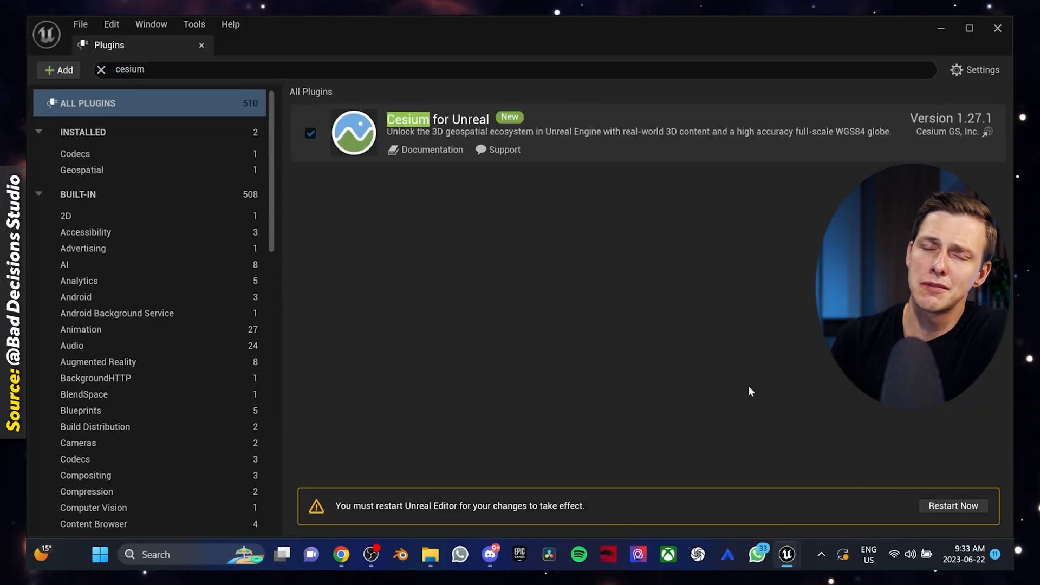
pyautogui.click(953, 505)
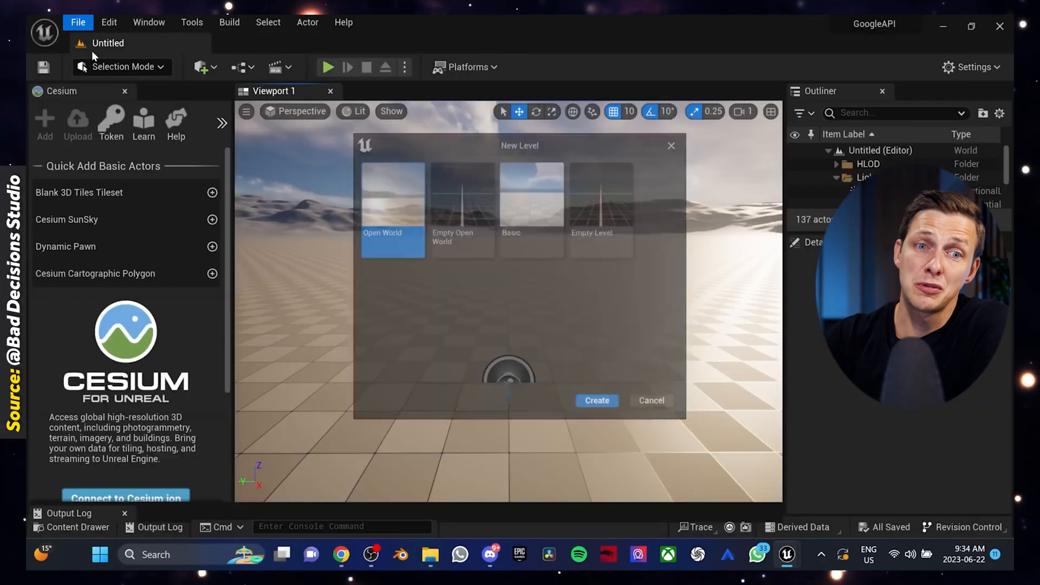
pyautogui.click(596, 400)
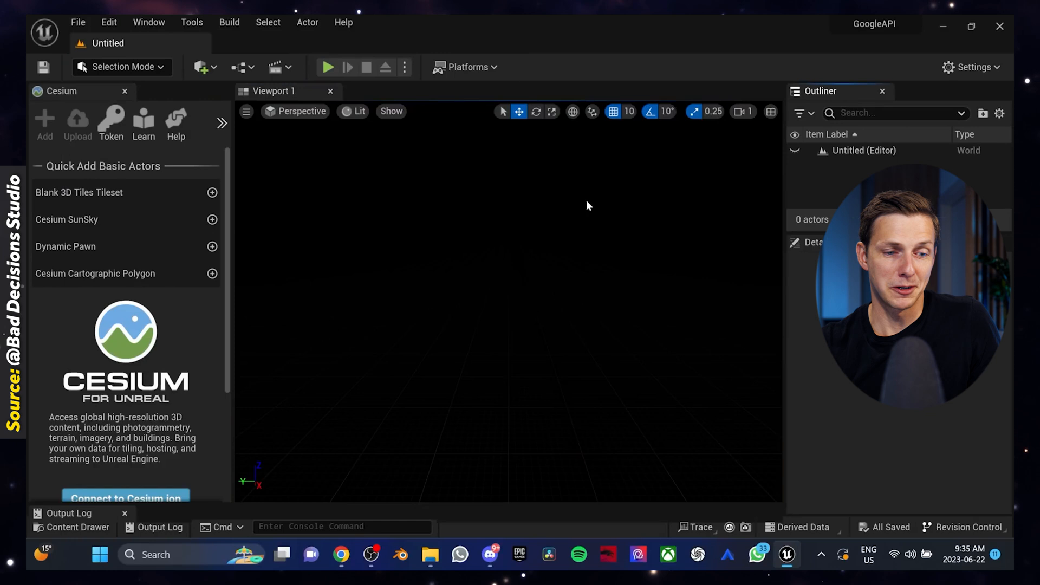
pyautogui.click(148, 22)
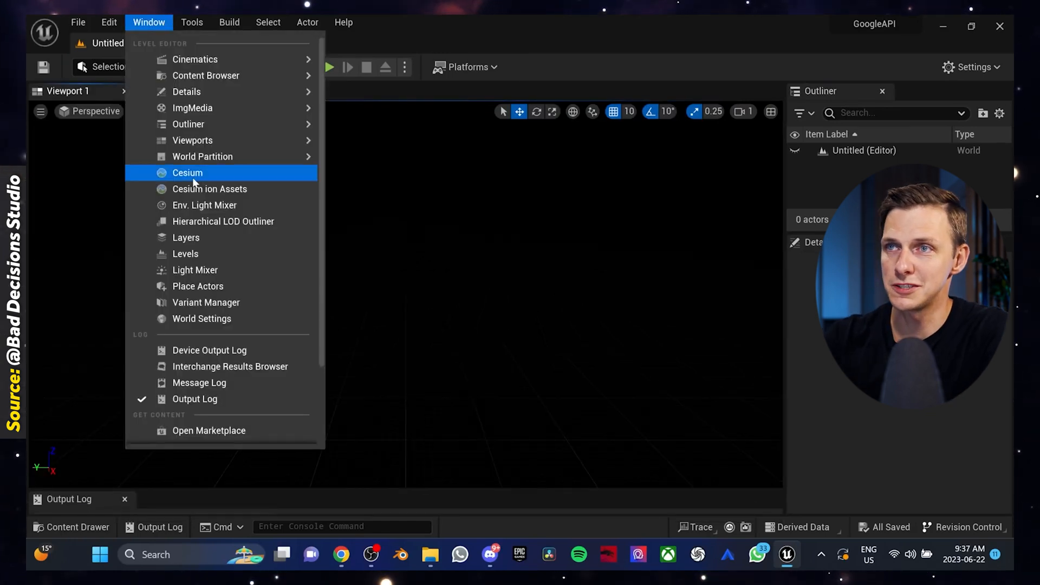
pyautogui.click(188, 172)
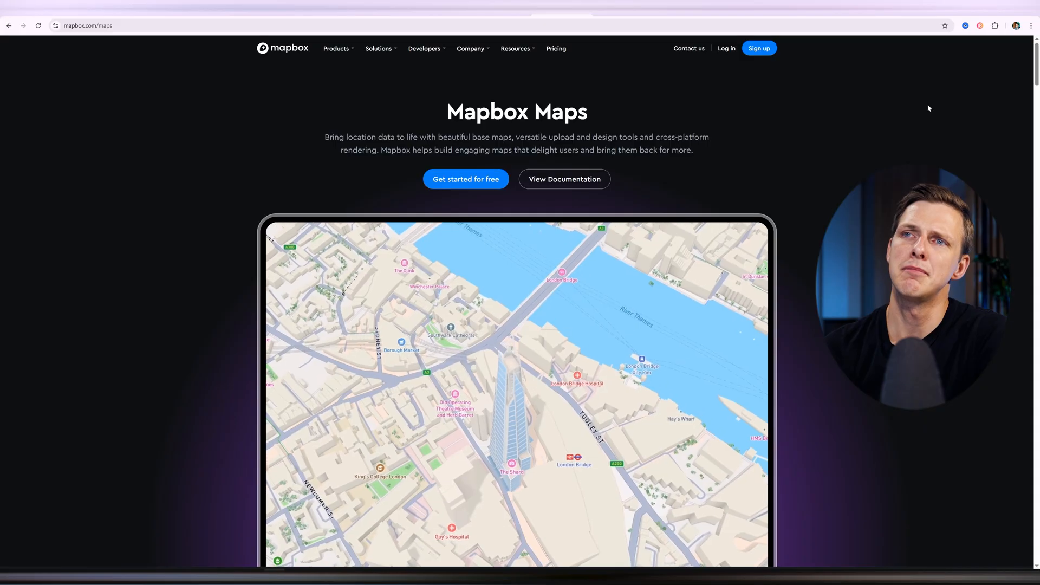
# Scroll Mapbox Studio, open the 3D landmarks blog article, highlight its headline, and read on.
pyautogui.scroll(-3)
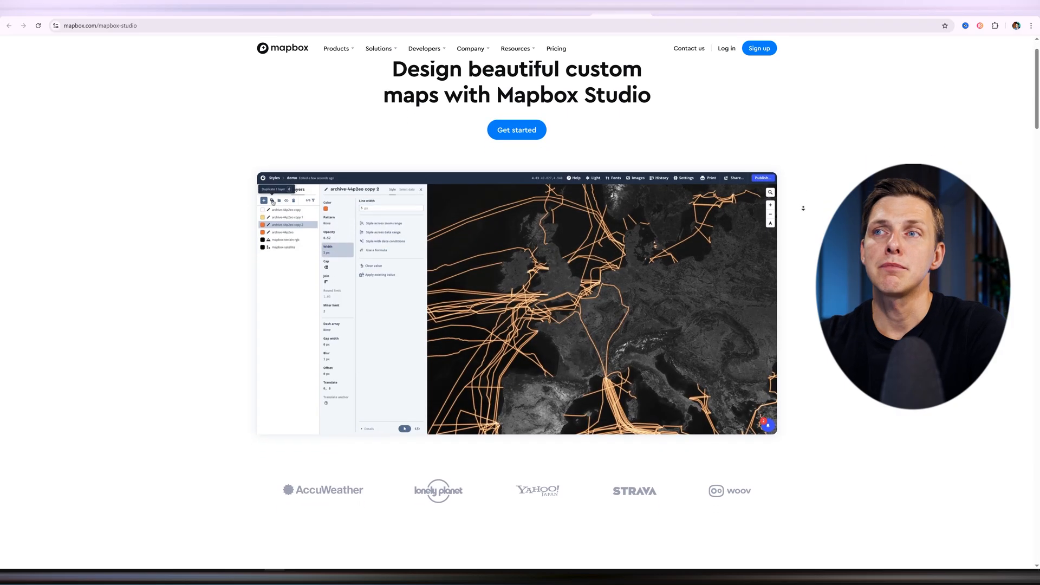
pyautogui.scroll(-3)
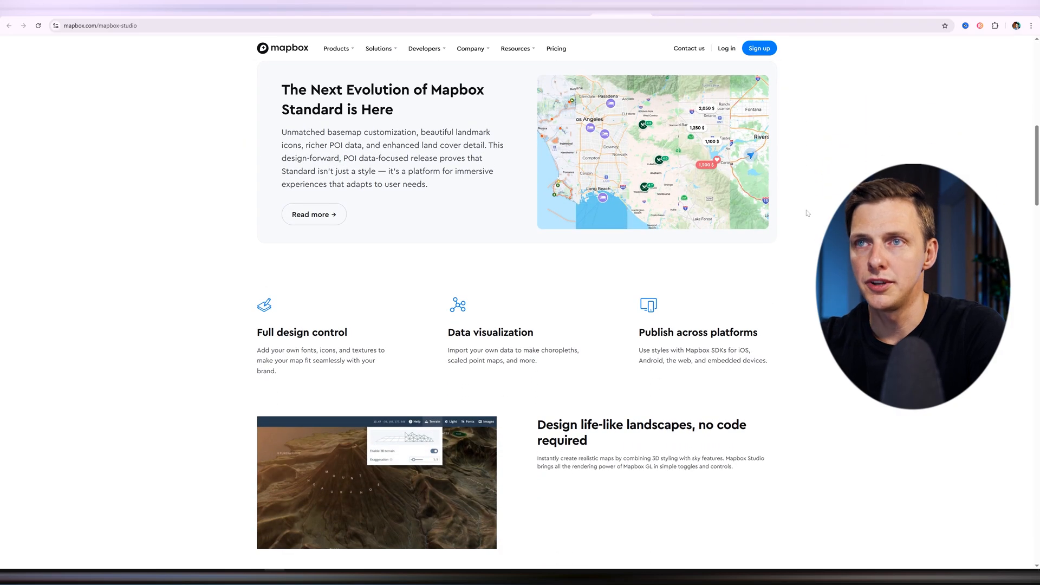
pyautogui.click(309, 214)
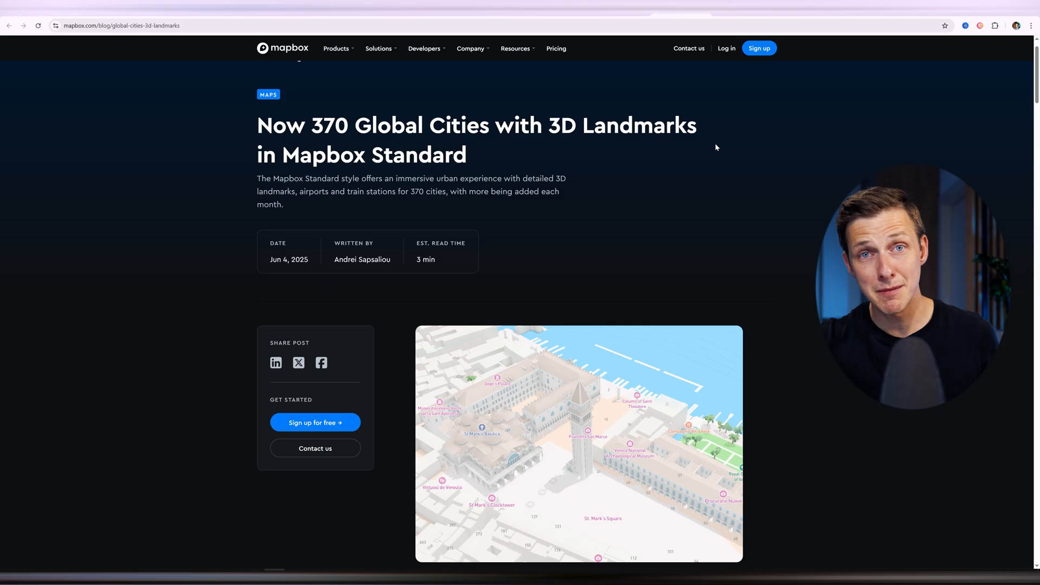
pyautogui.moveTo(549, 125); pyautogui.dragTo(697, 125)
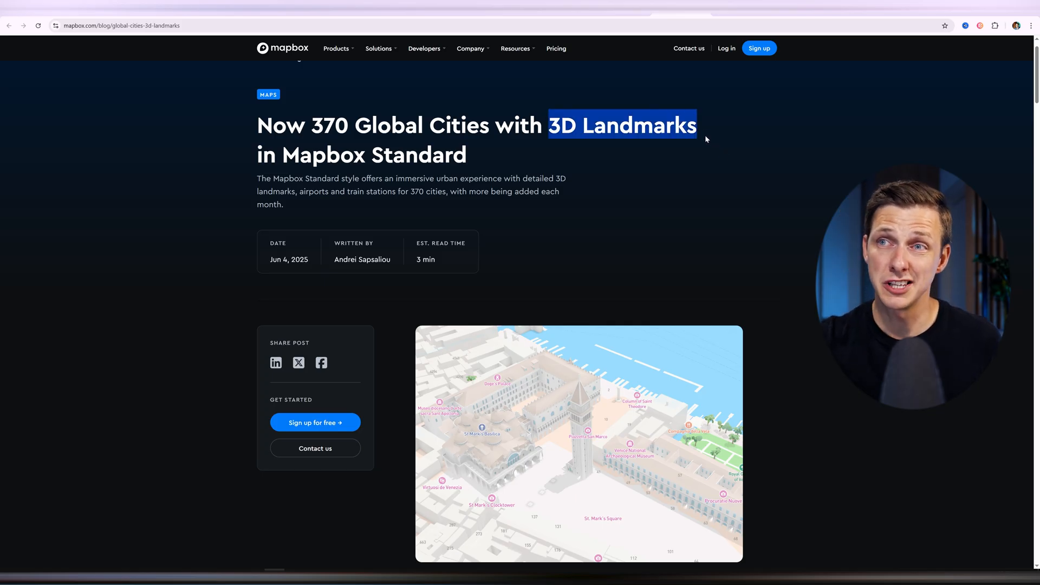
pyautogui.scroll(-3)
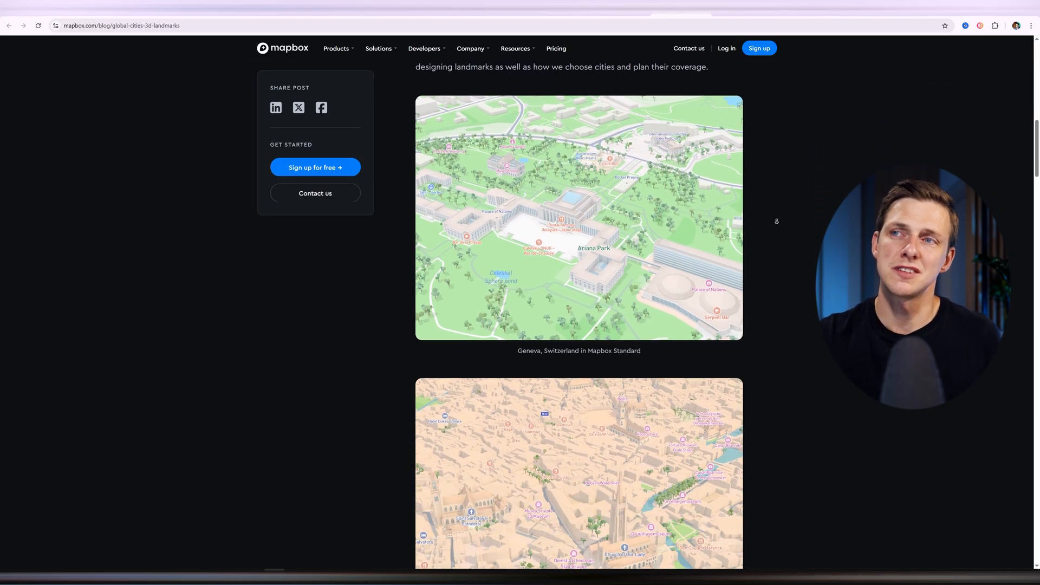
pyautogui.scroll(-3)
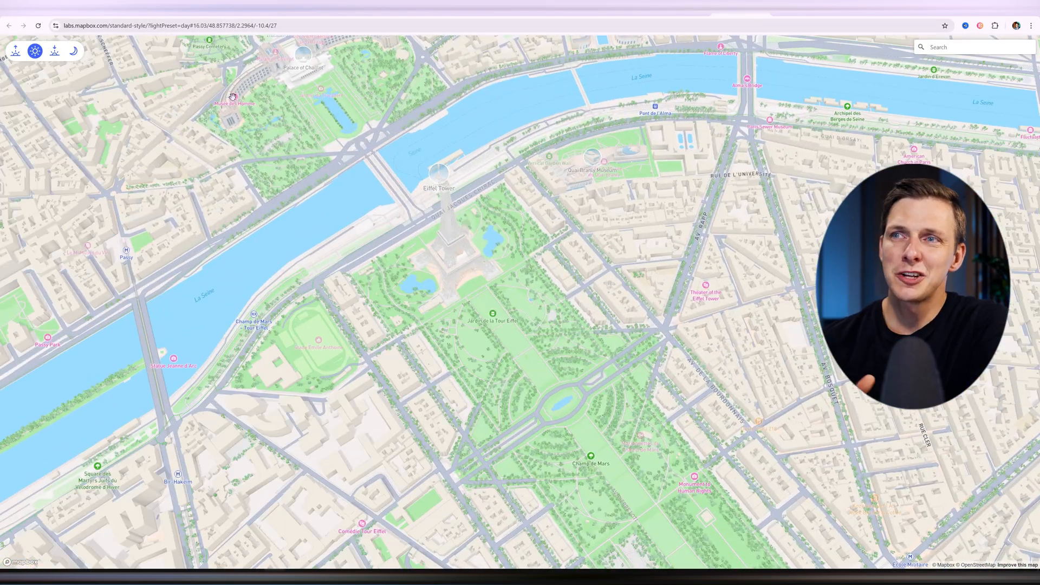
# Leave the Paris standard-style map for Esri's What is GIS? page.
pyautogui.click(54, 51)
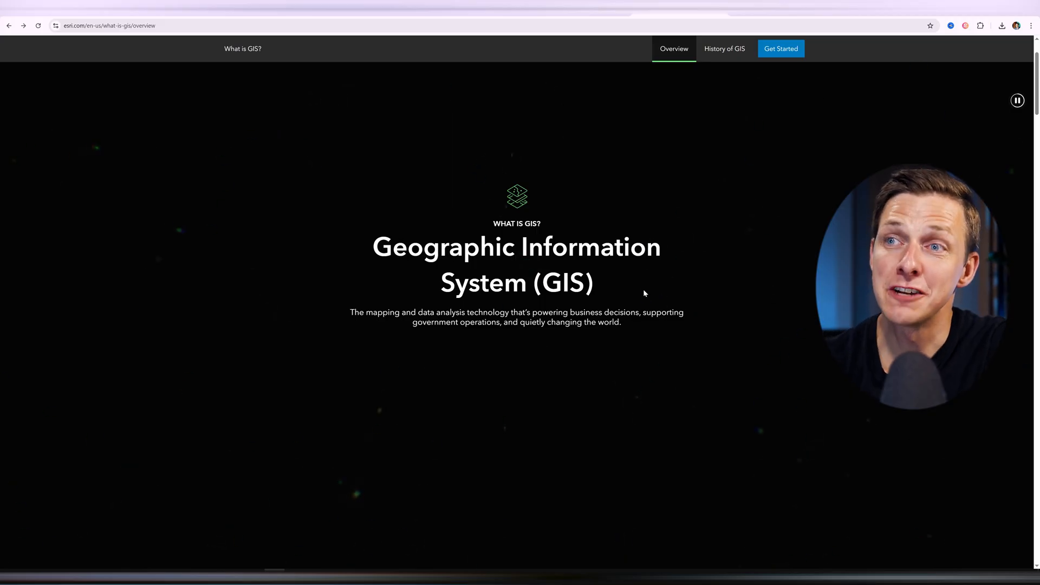
# Browse Esri's products catalogue to Apps and open the ArcGIS Earth product page.
pyautogui.click(285, 48)
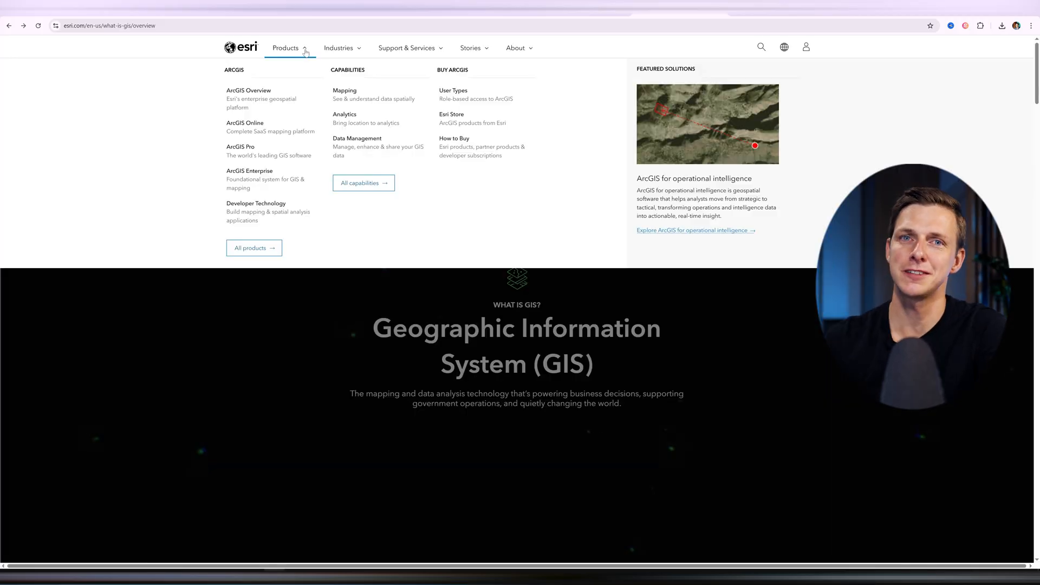
pyautogui.click(253, 248)
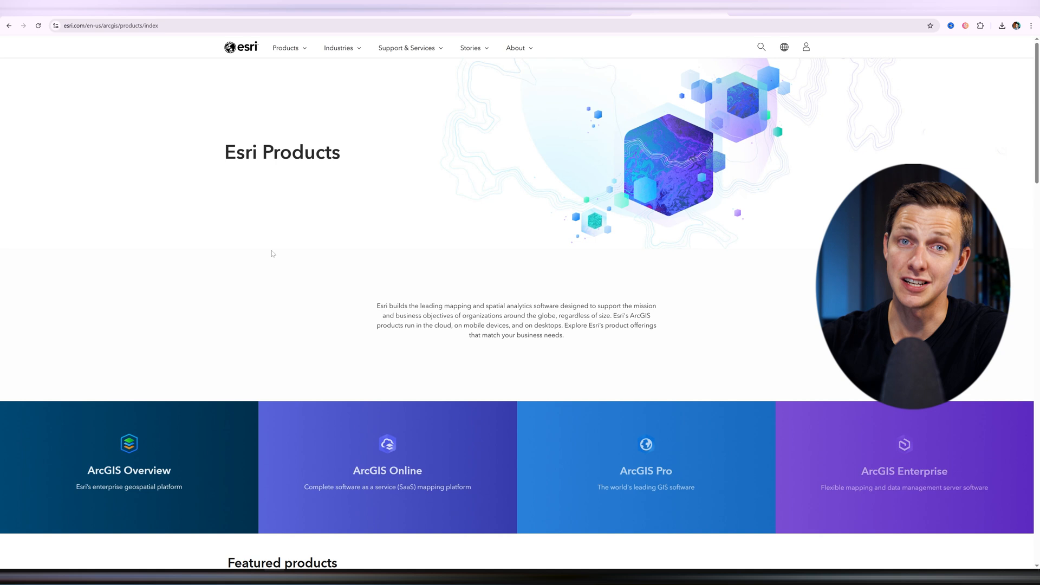
pyautogui.scroll(-3)
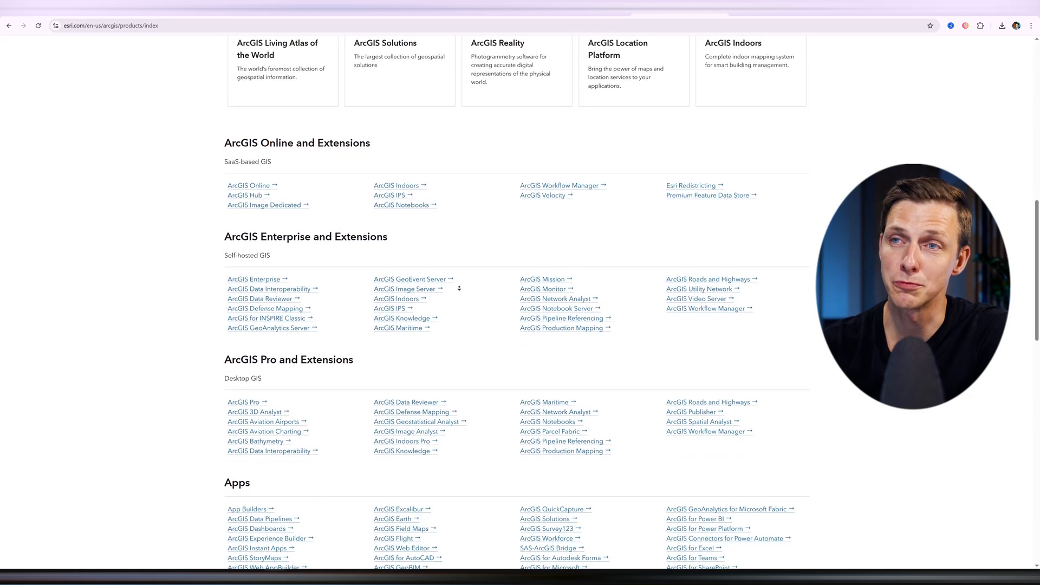
pyautogui.scroll(-3)
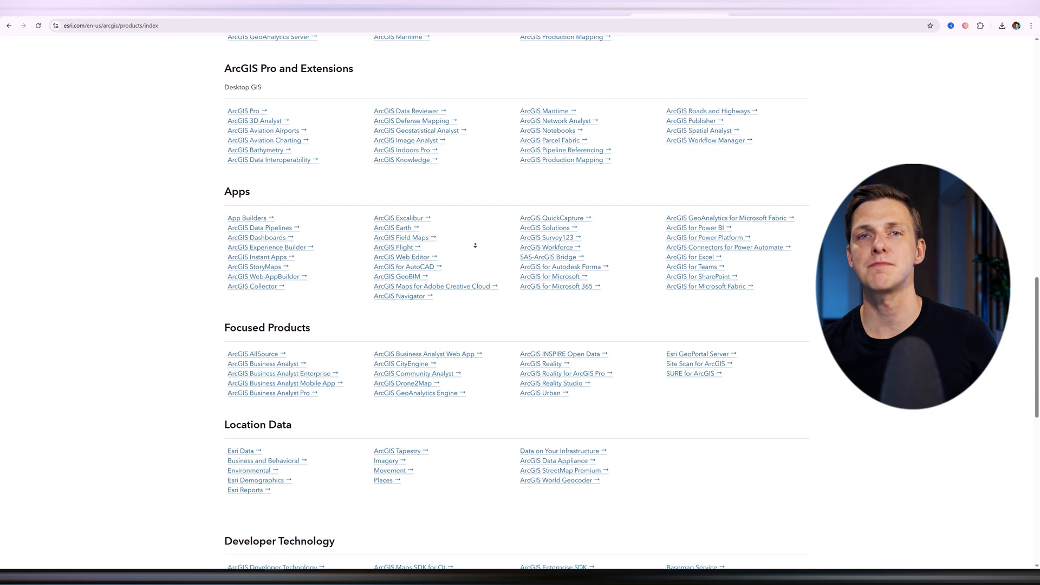
pyautogui.click(393, 228)
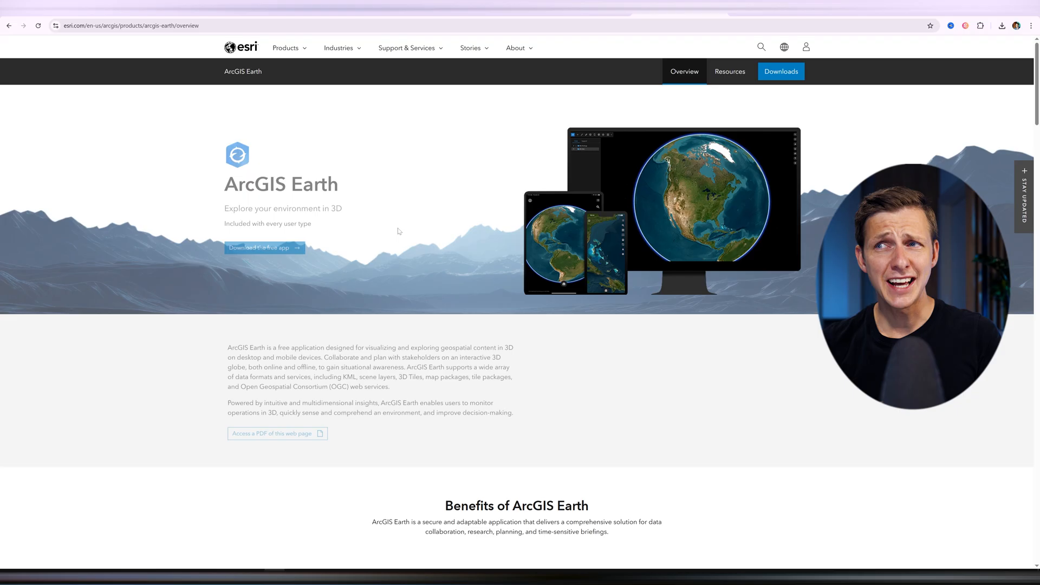
pyautogui.scroll(-3)
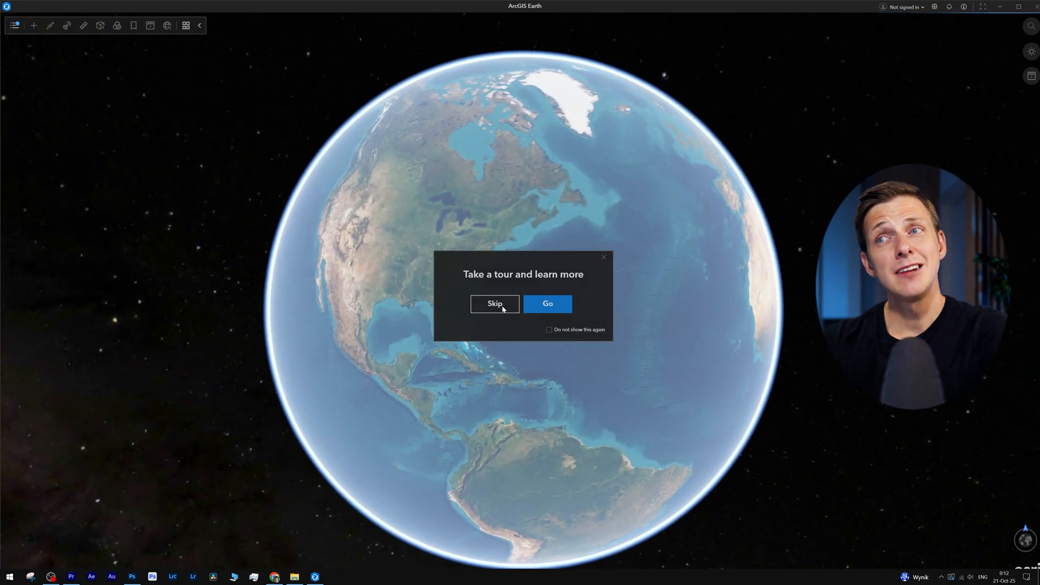
# Skip the ArcGIS Earth tour and show the Data layers and Movie timeline panels.
pyautogui.click(493, 304)
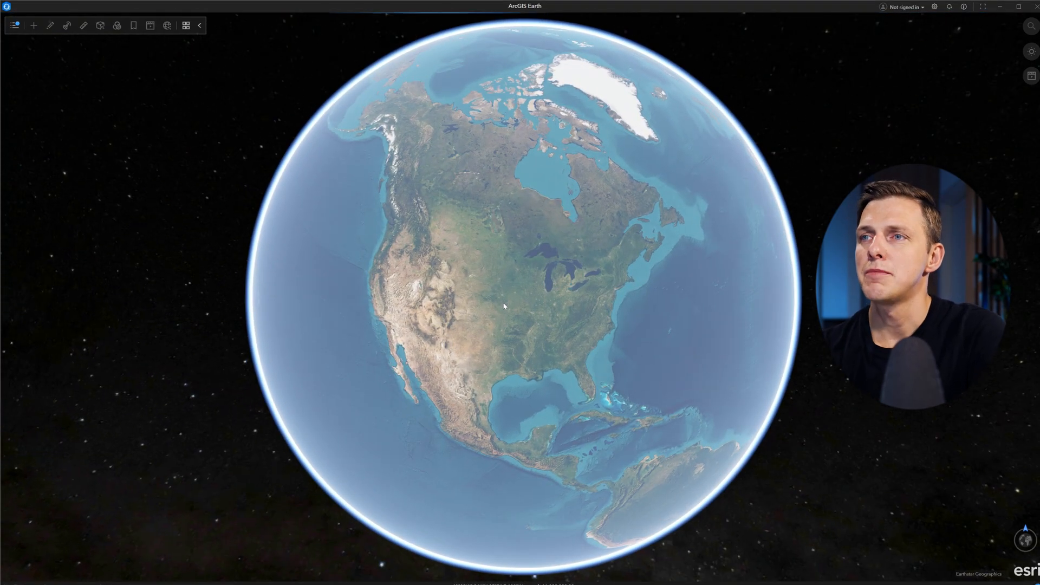
pyautogui.click(13, 26)
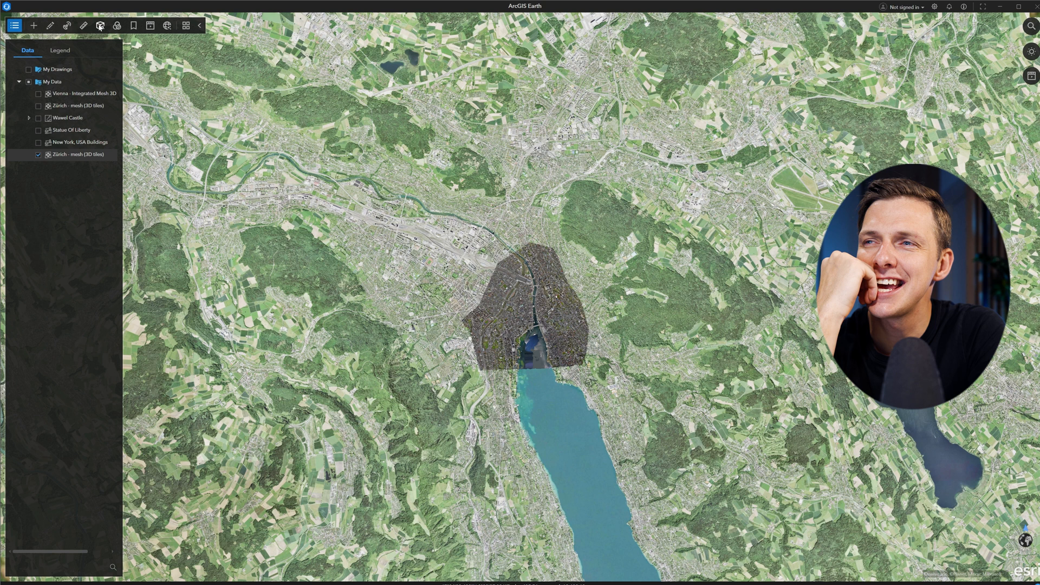
pyautogui.click(150, 25)
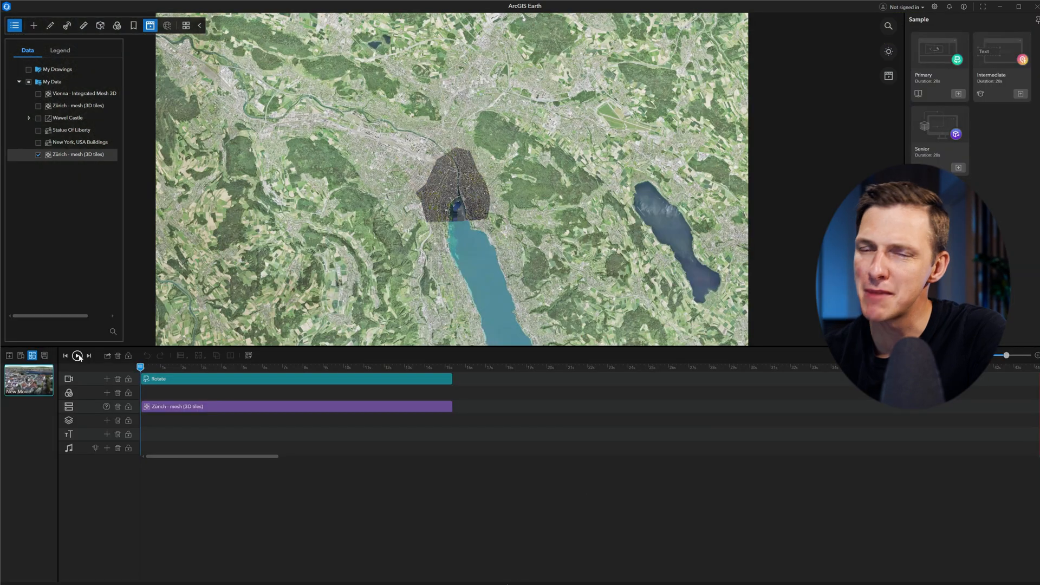
# Play the rotating flyover of Zürich and open the video export settings.
pyautogui.click(77, 355)
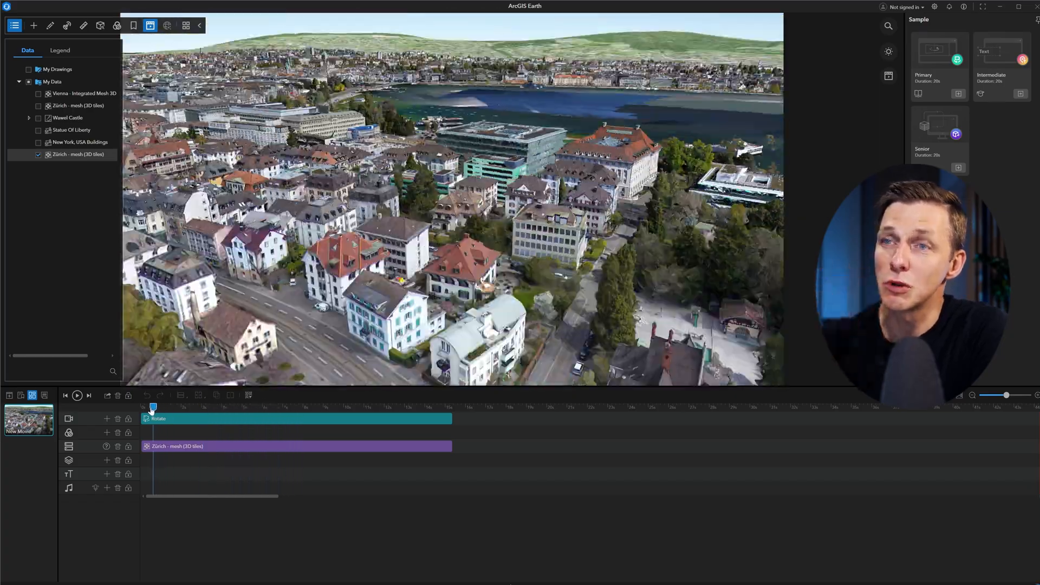
pyautogui.click(76, 395)
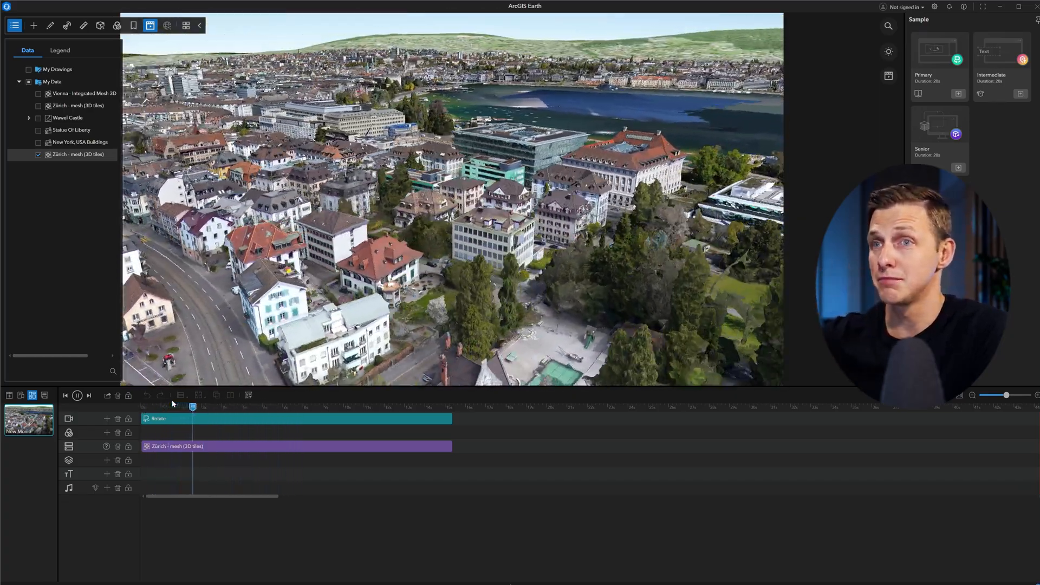
pyautogui.click(107, 395)
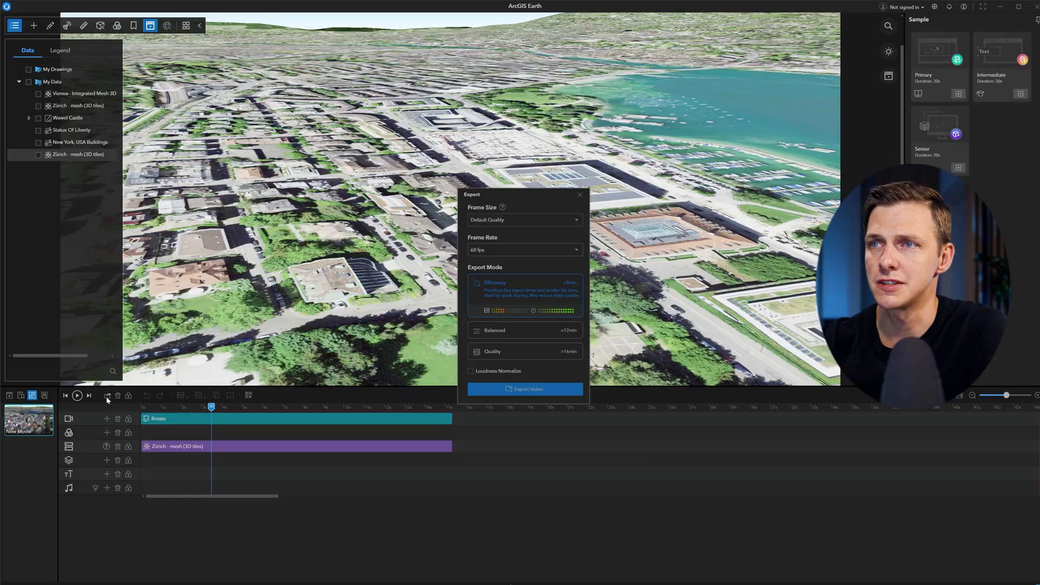